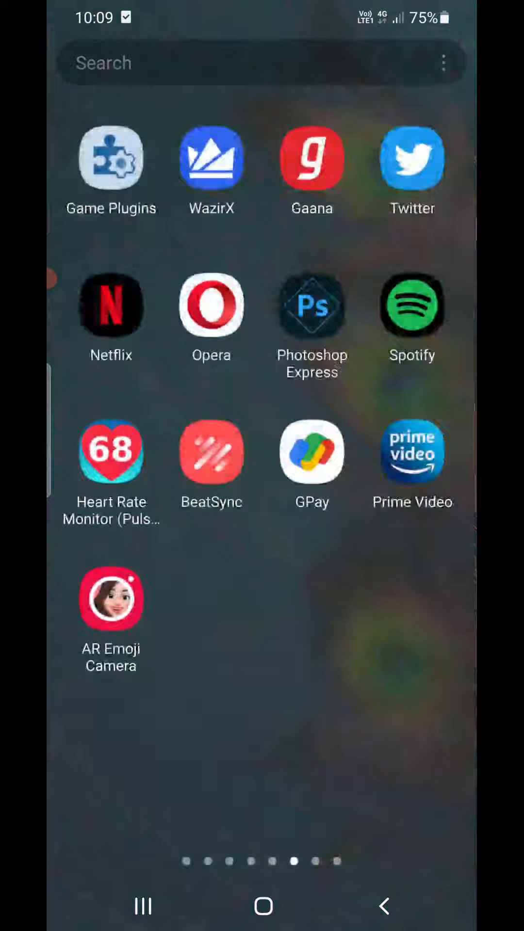
- Launch the Netflix app from the Android home screen
click(110, 305)
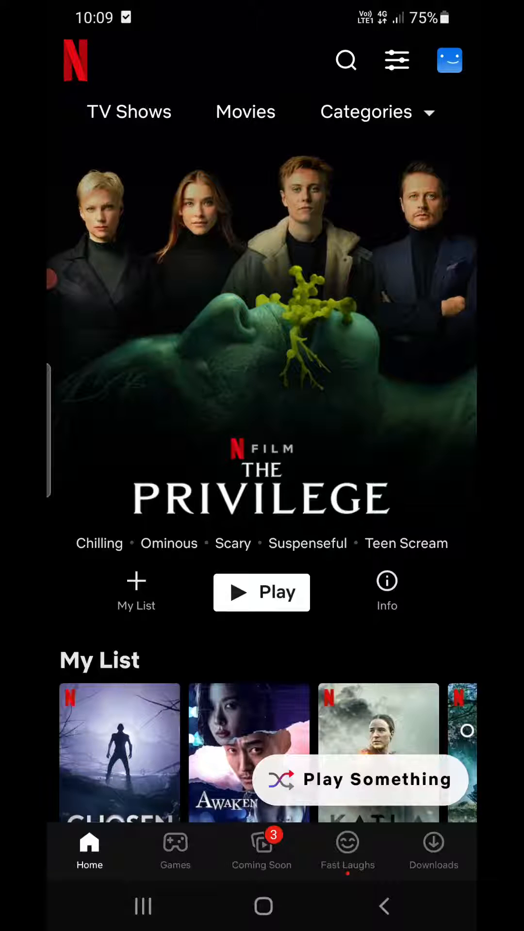
- Open the Account page from the profile icon to see membership and billing
click(449, 60)
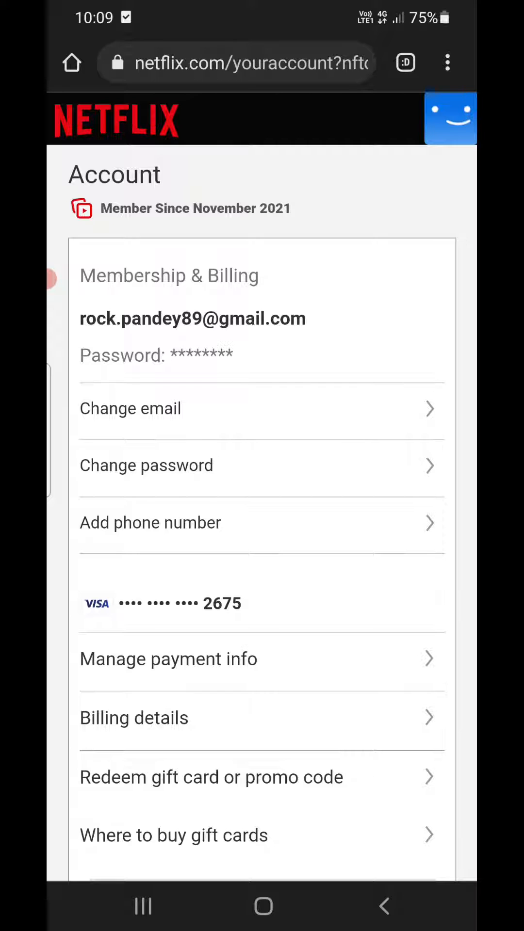
- Scroll down to the profile's language, viewing restriction and profile lock settings
scroll(down, 3)
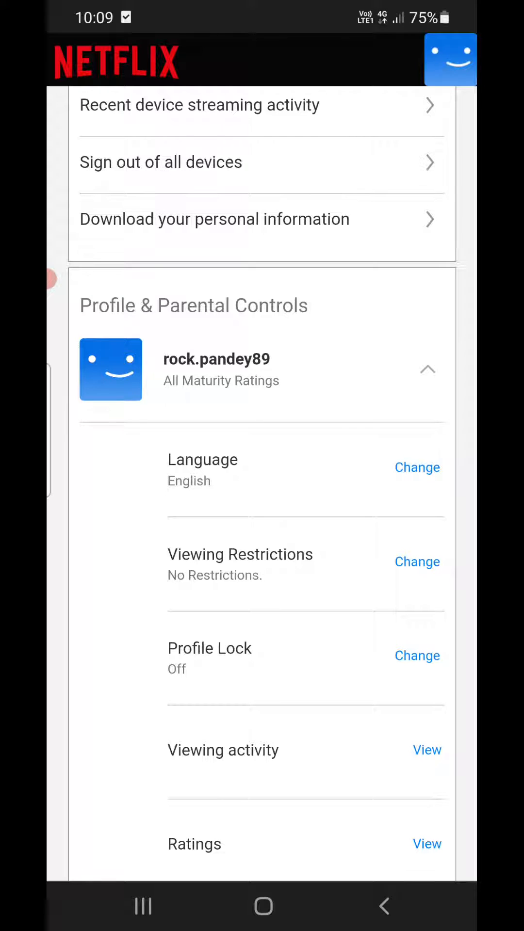
- Open Change for Language and scroll the checklist to the Save button
click(416, 468)
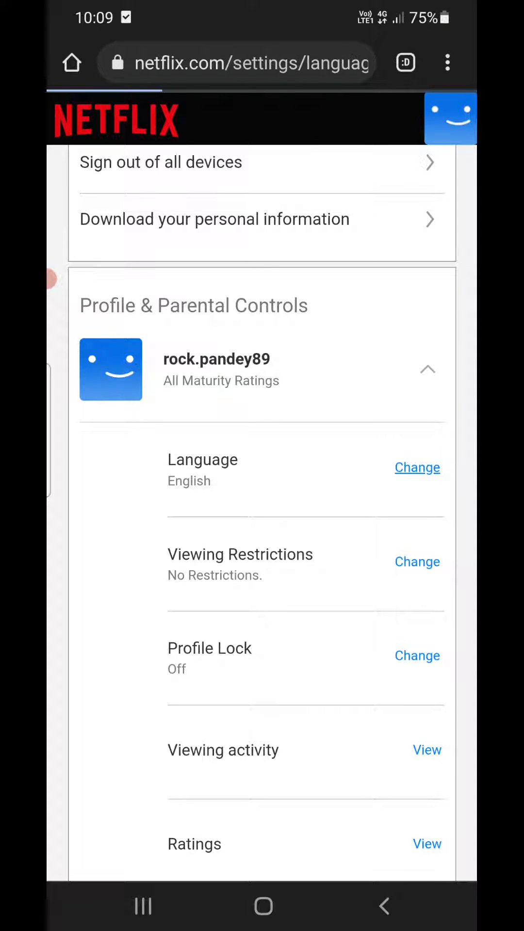
click(416, 467)
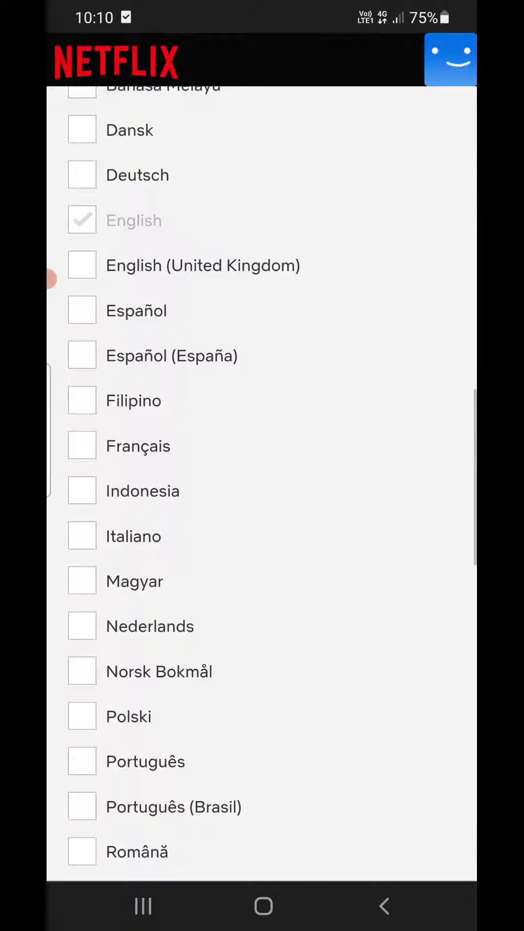
scroll(down, 3)
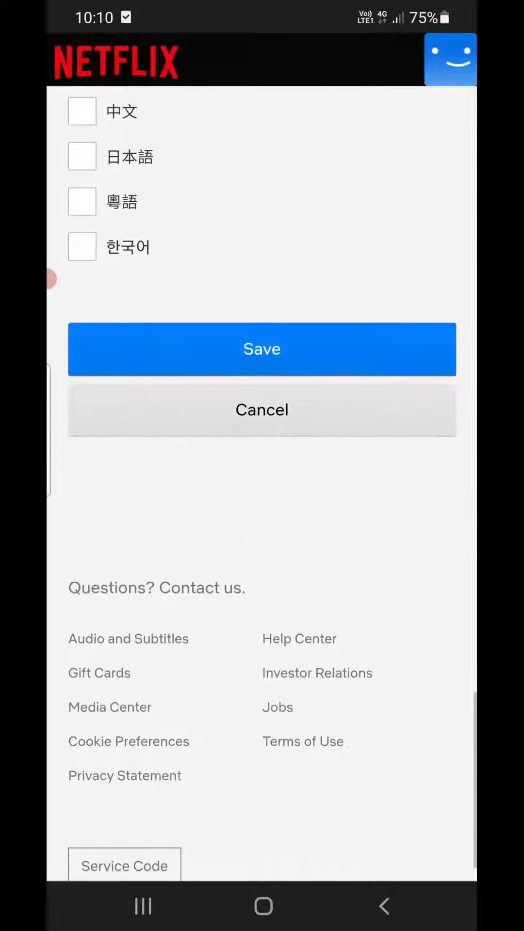
scroll(up, 3)
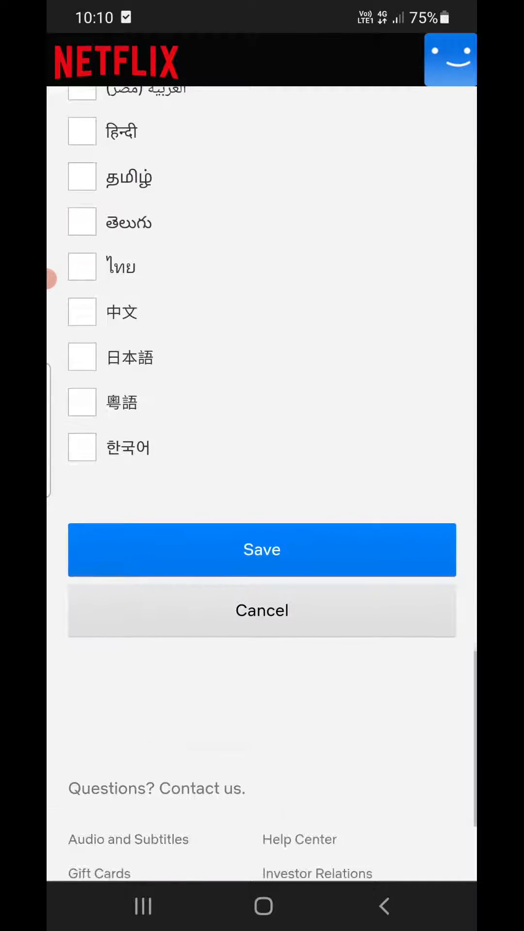